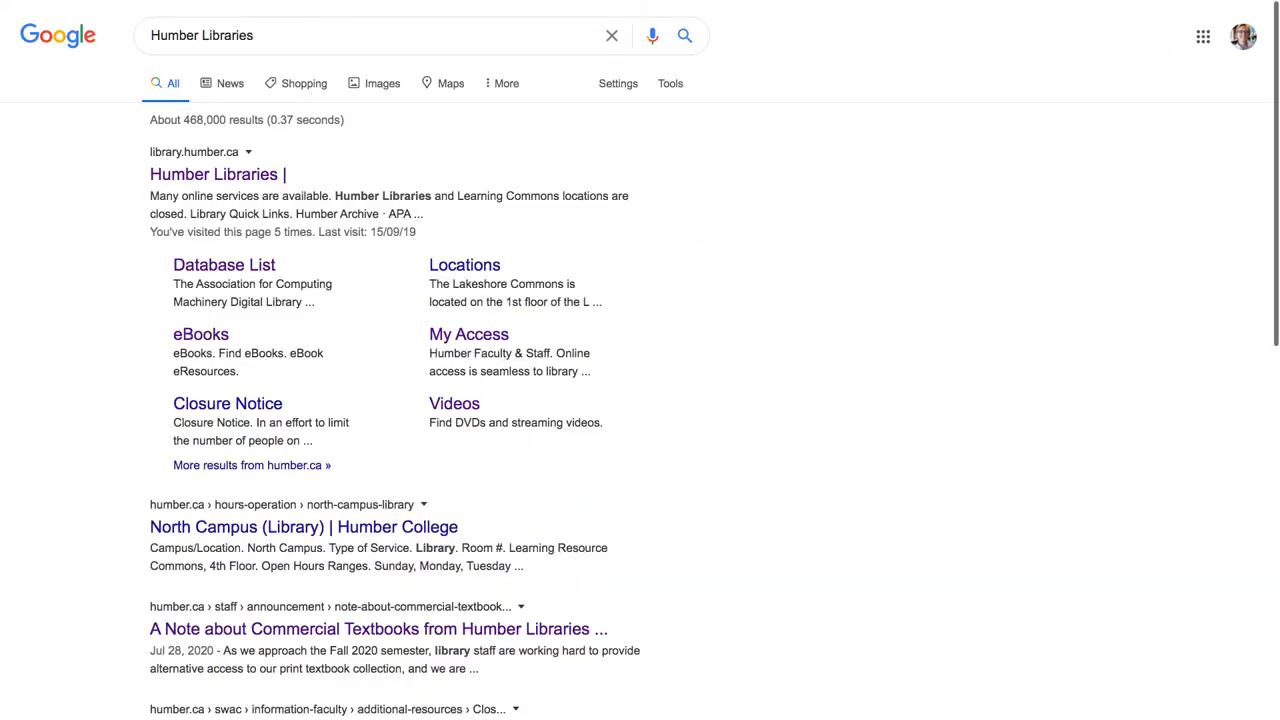
pyautogui.moveTo(216, 174)
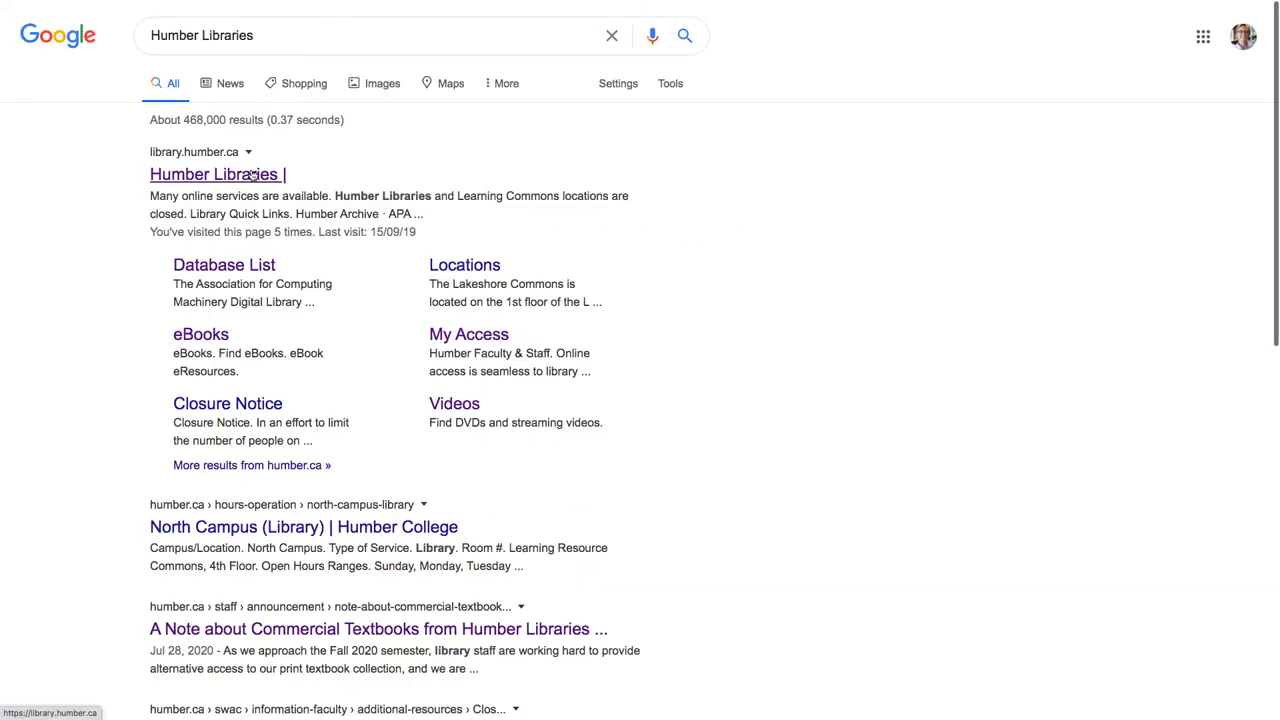
# Reach the Humber Libraries site and search it for 'financial services and planning'
pyautogui.click(216, 172)
pyautogui.write('financial services and plan')
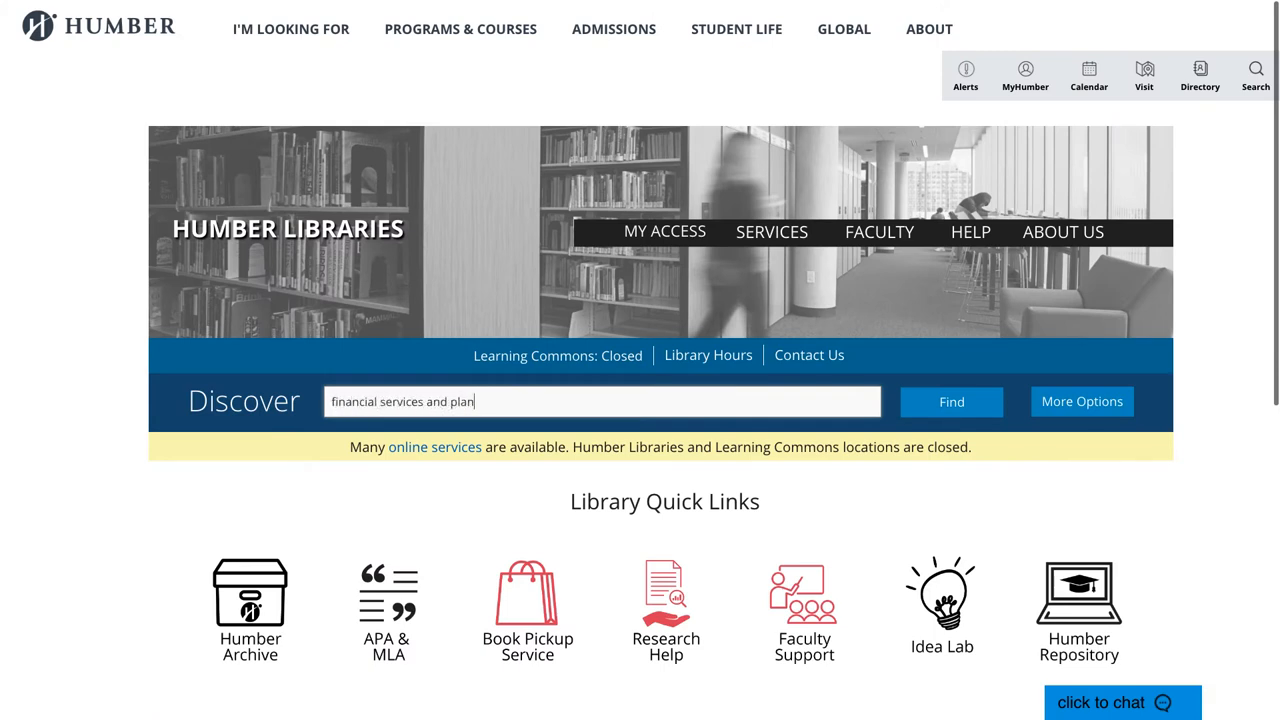
pyautogui.click(952, 400)
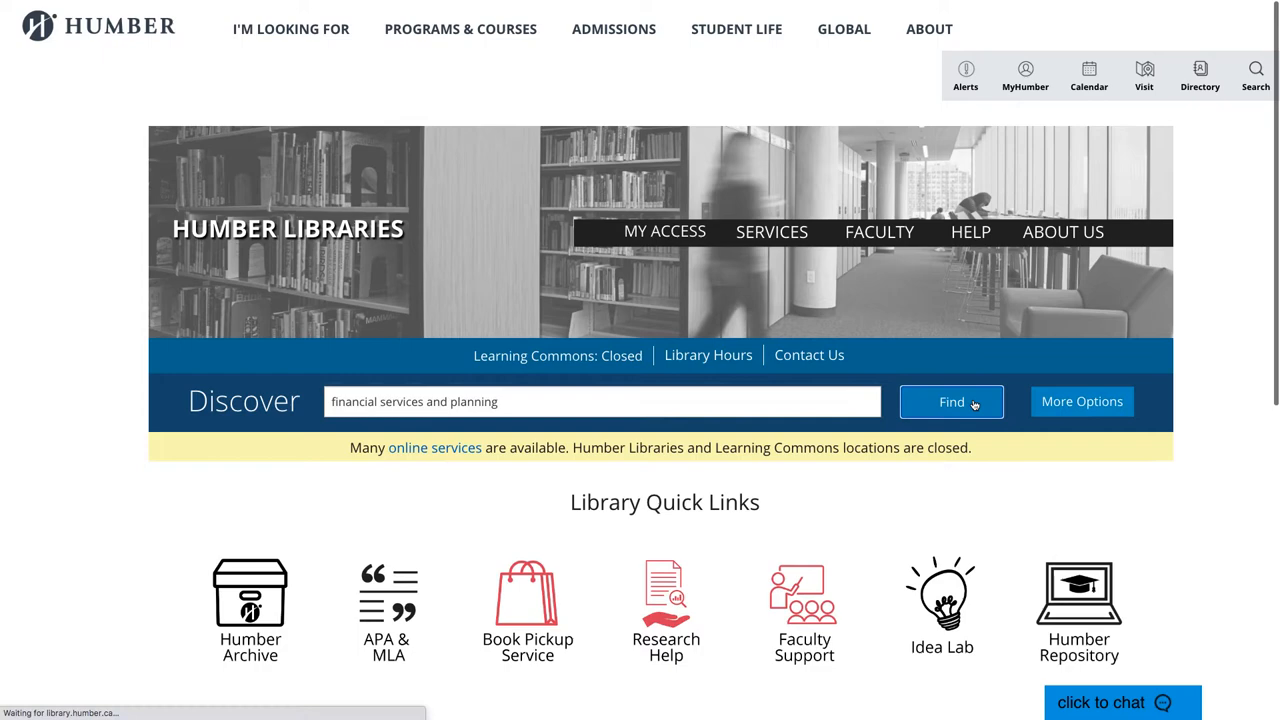
pyautogui.click(952, 400)
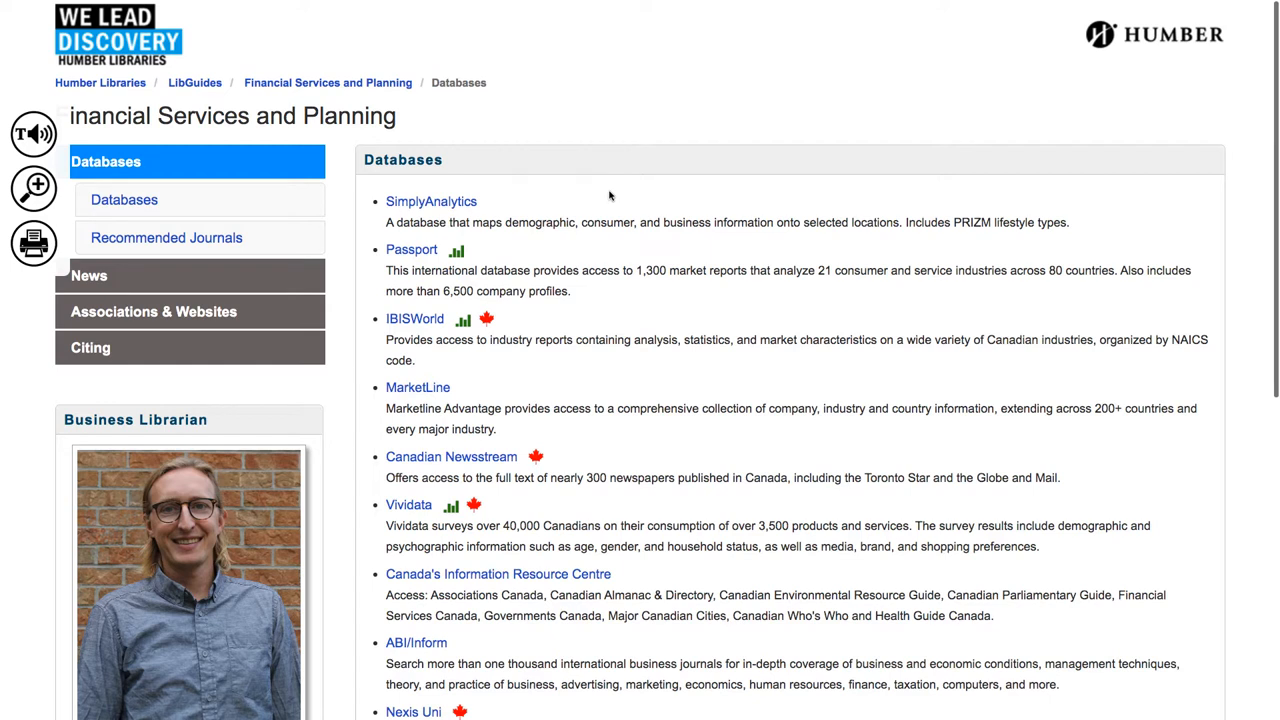
pyautogui.moveTo(492, 200)
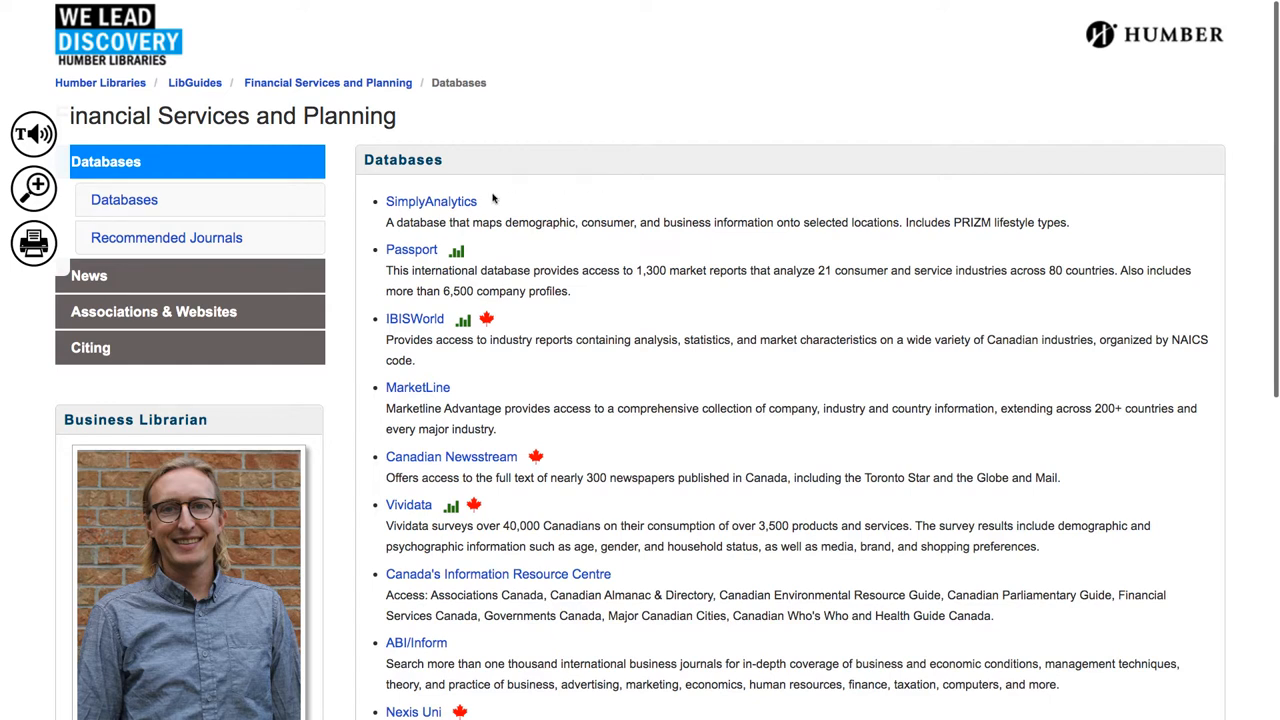
pyautogui.moveTo(448, 200)
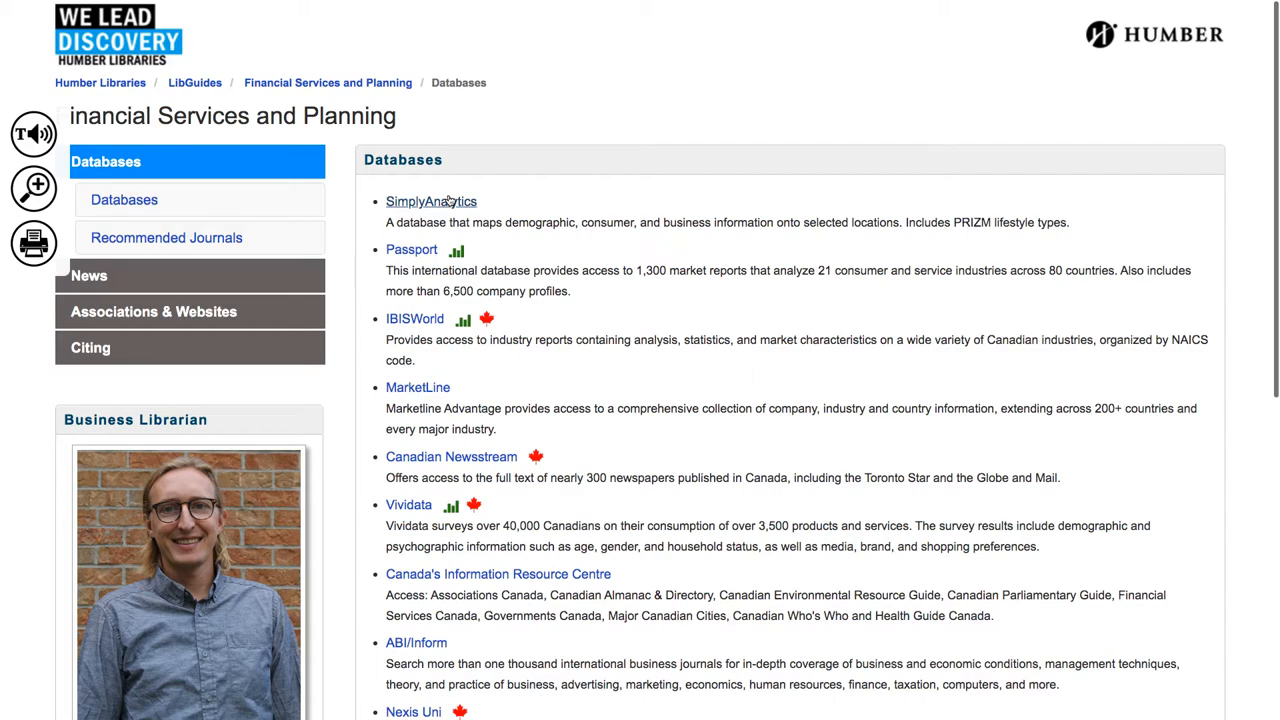
# Launch SimplyAnalytics from the Financial Services and Planning databases list
pyautogui.click(432, 200)
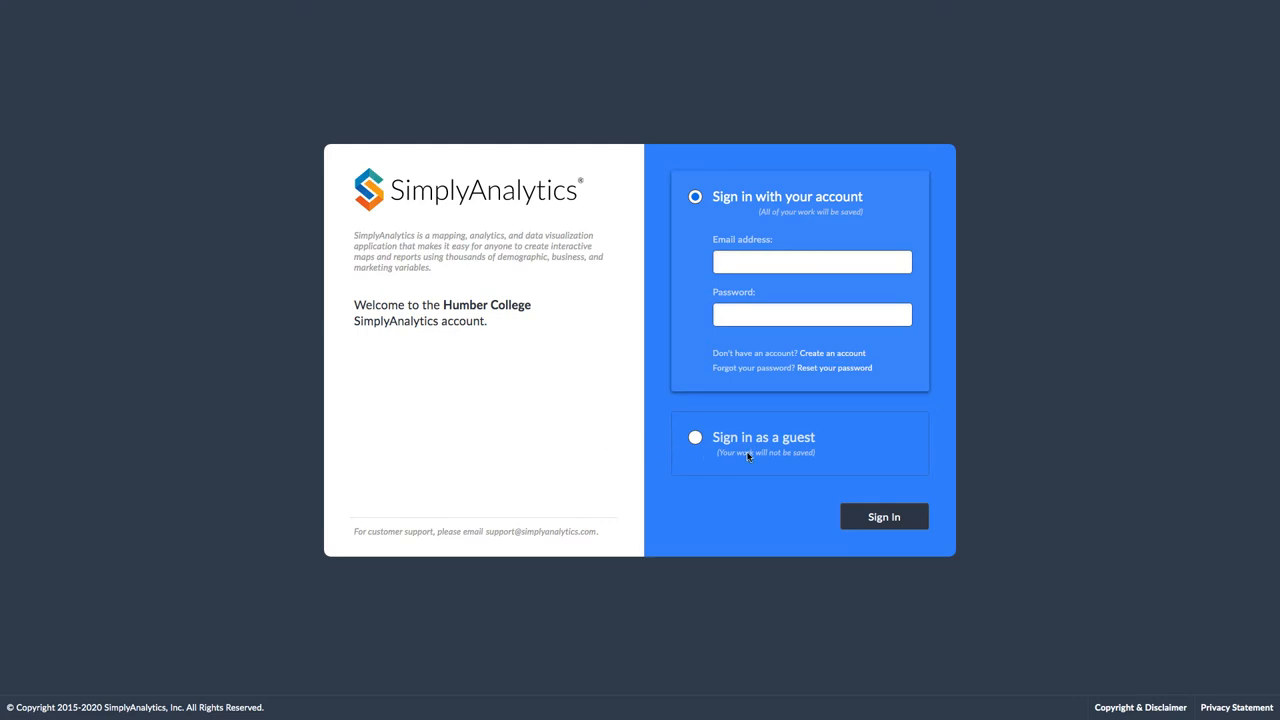
# Sign in to the Humber College SimplyAnalytics account as a guest
pyautogui.click(696, 436)
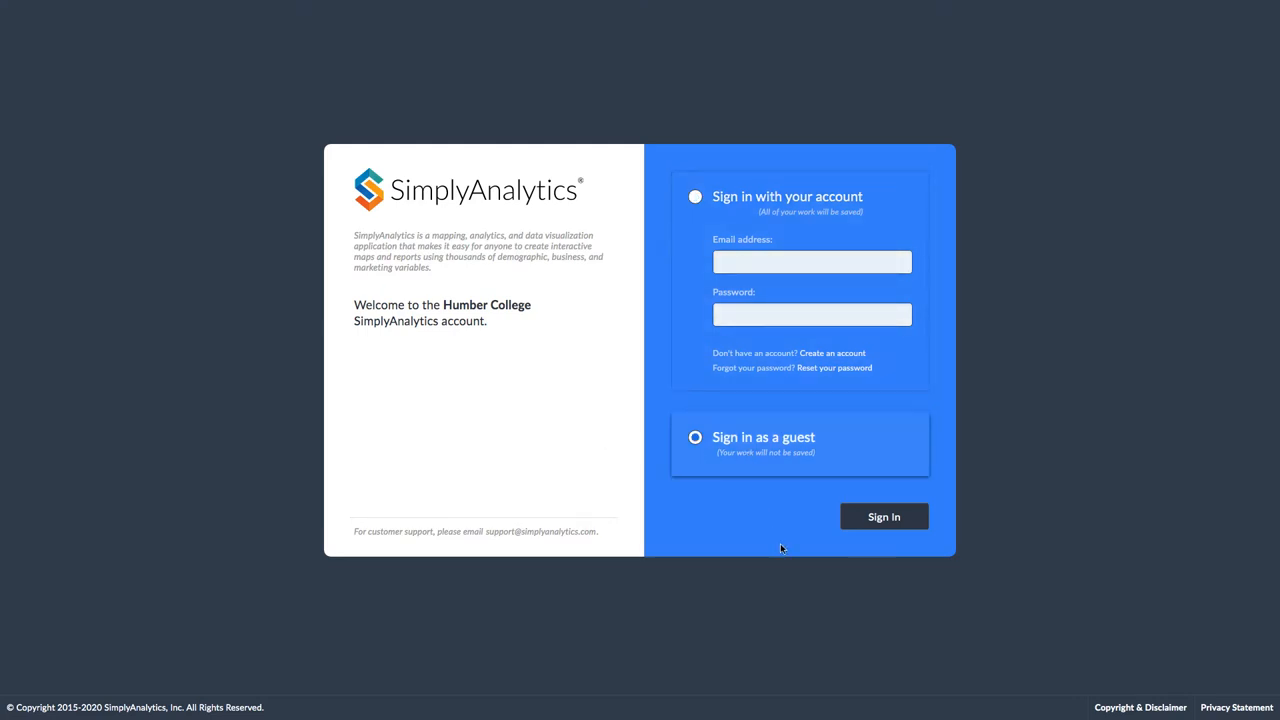
pyautogui.click(884, 516)
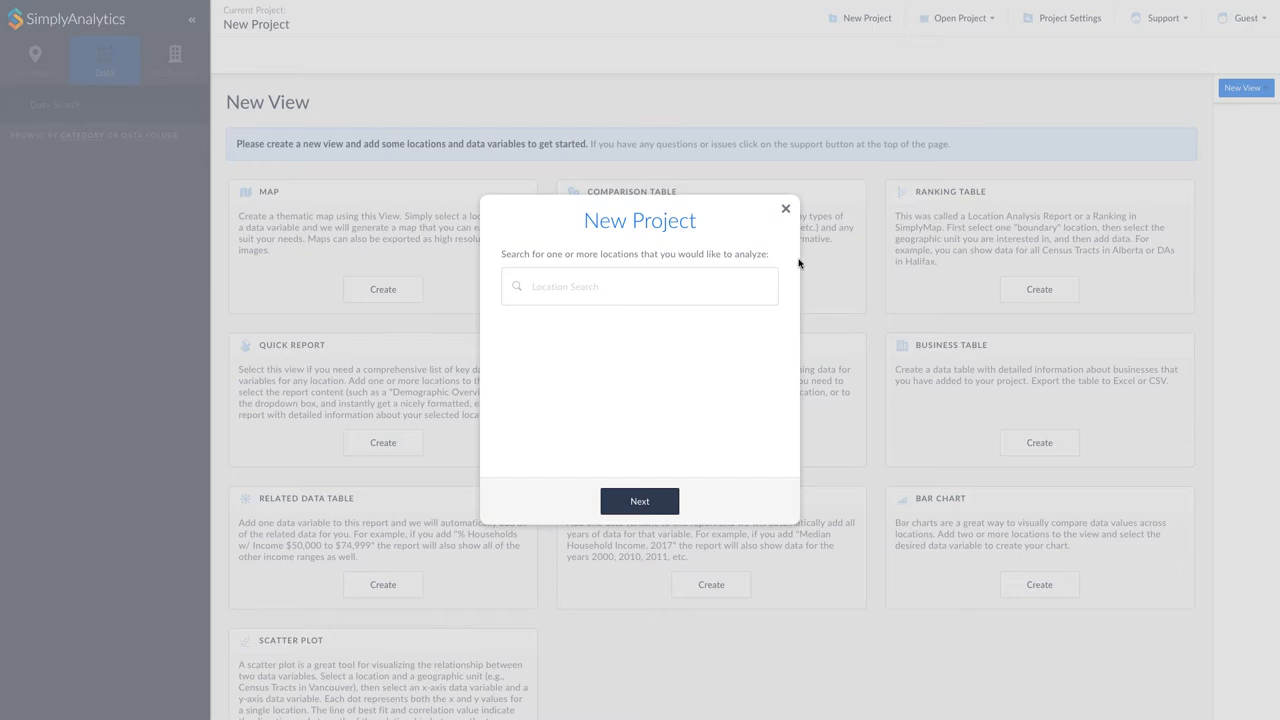
# Add Brampton, ON (CSD) as the new project's location and continue to seed variables
pyautogui.write('Brampton')
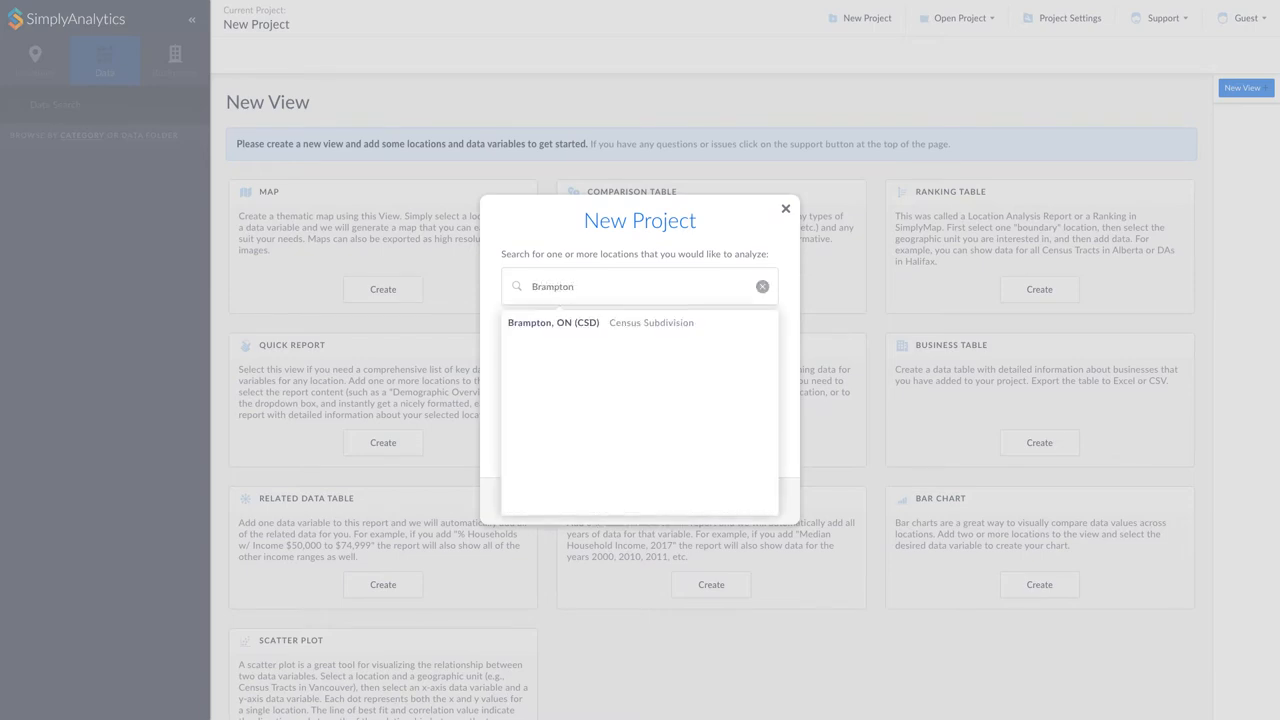
pyautogui.click(552, 322)
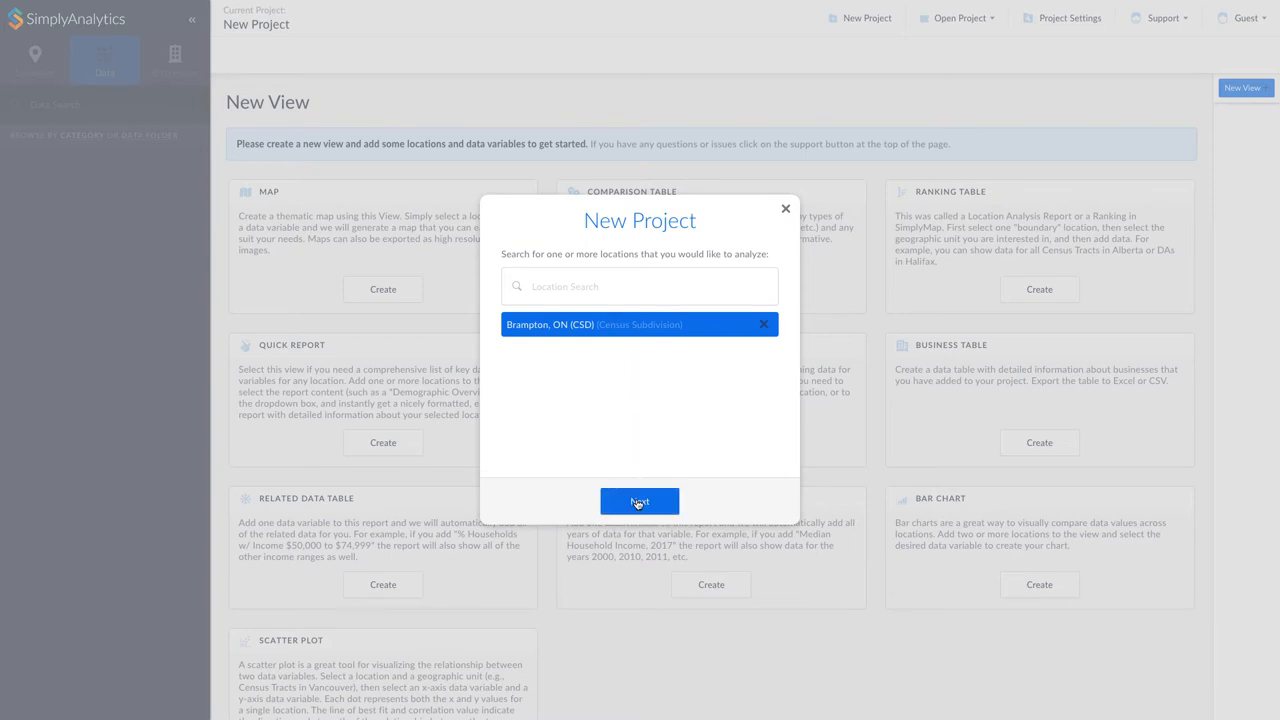
pyautogui.click(640, 500)
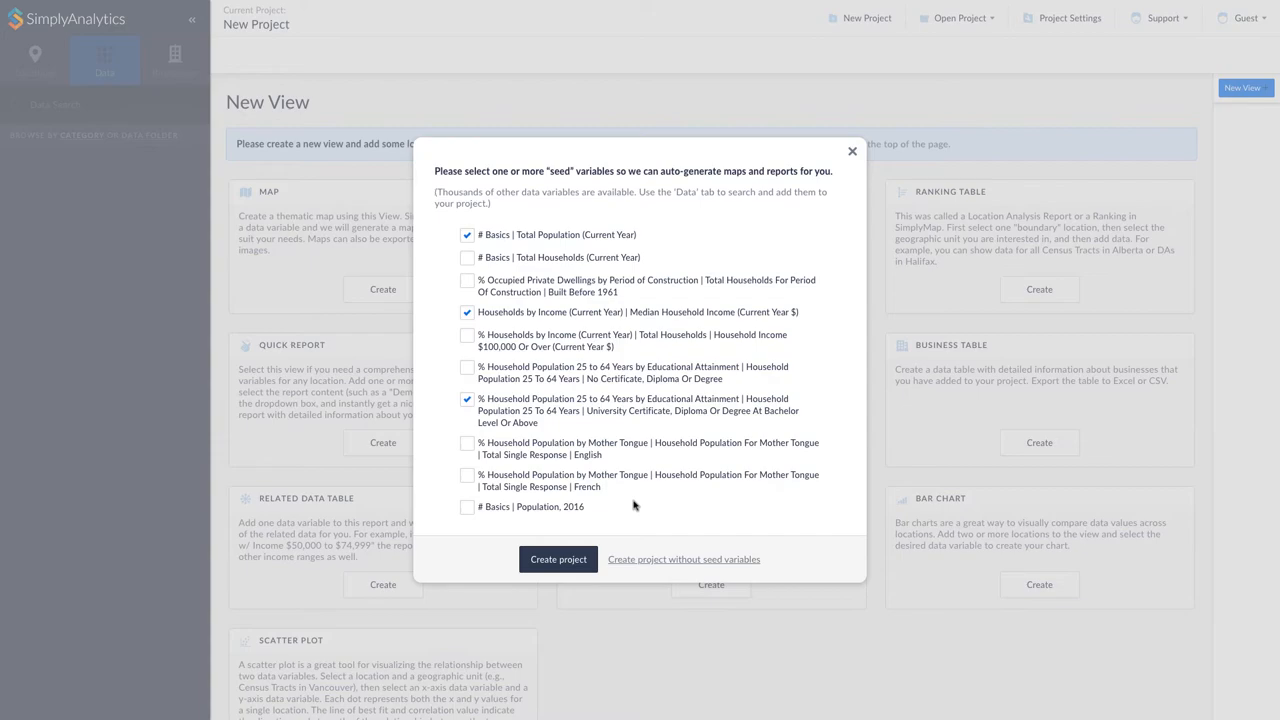
# Create the Brampton project and begin a business search for 'financial planner'
pyautogui.click(558, 560)
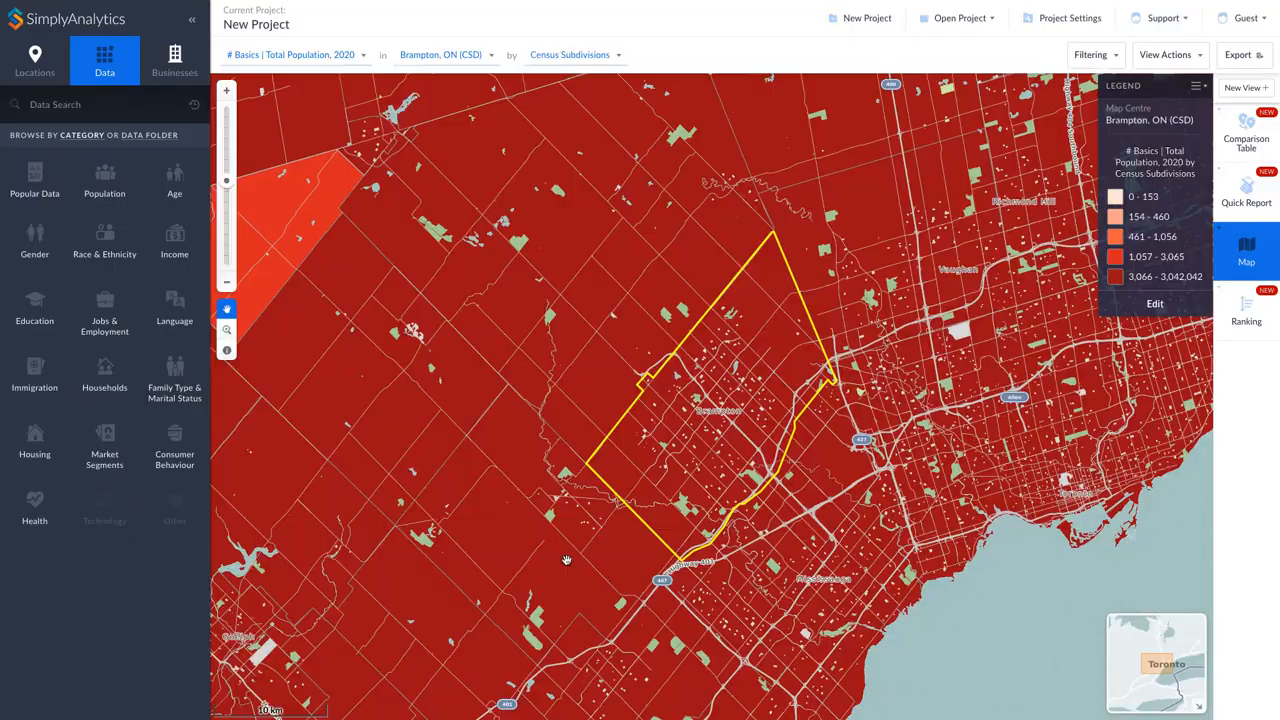
pyautogui.moveTo(230, 148)
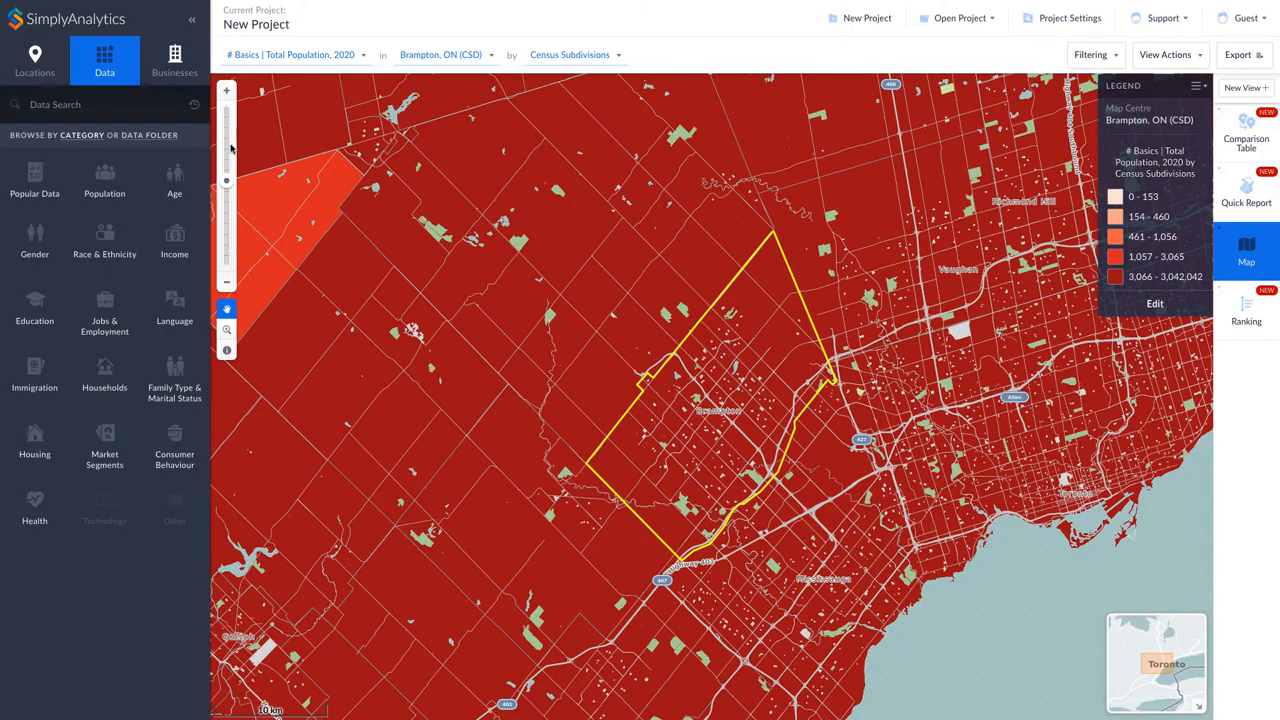
pyautogui.click(174, 60)
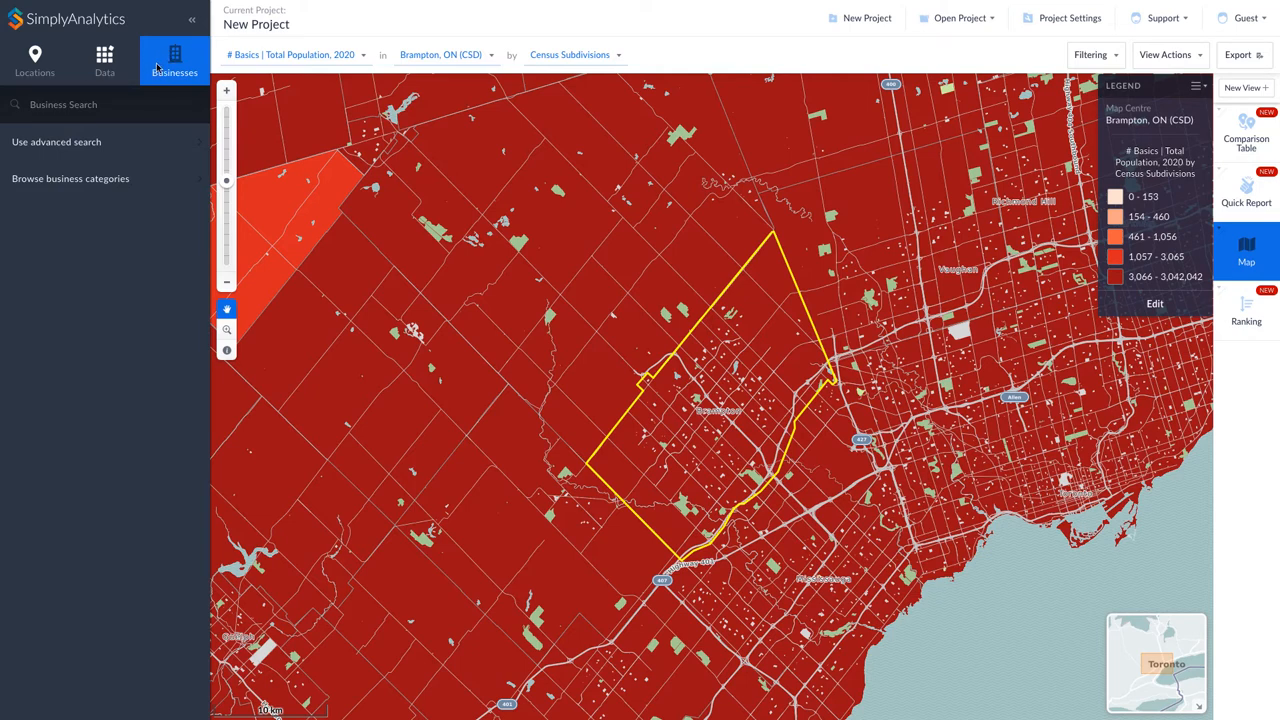
pyautogui.write('ri')
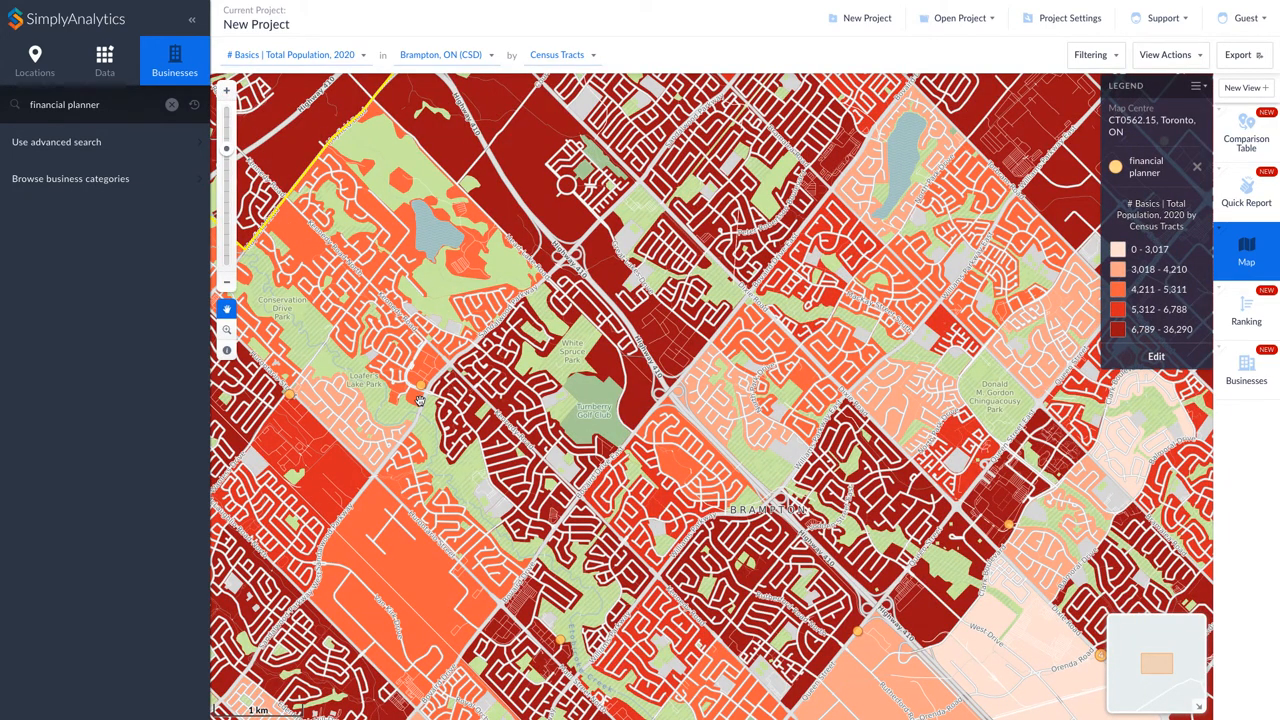
# Show a Brampton financial planner's details popup with Line of Business, SIC and NAICS codes
pyautogui.click(420, 390)
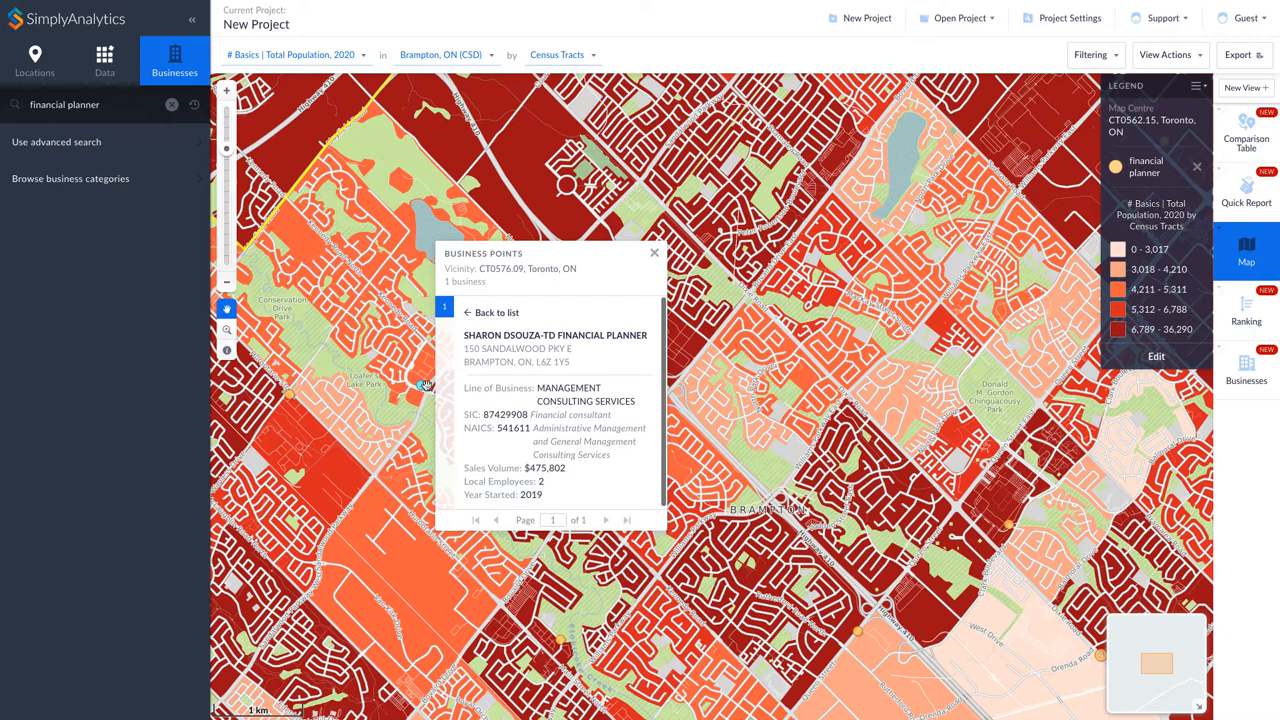
pyautogui.moveTo(1184, 440)
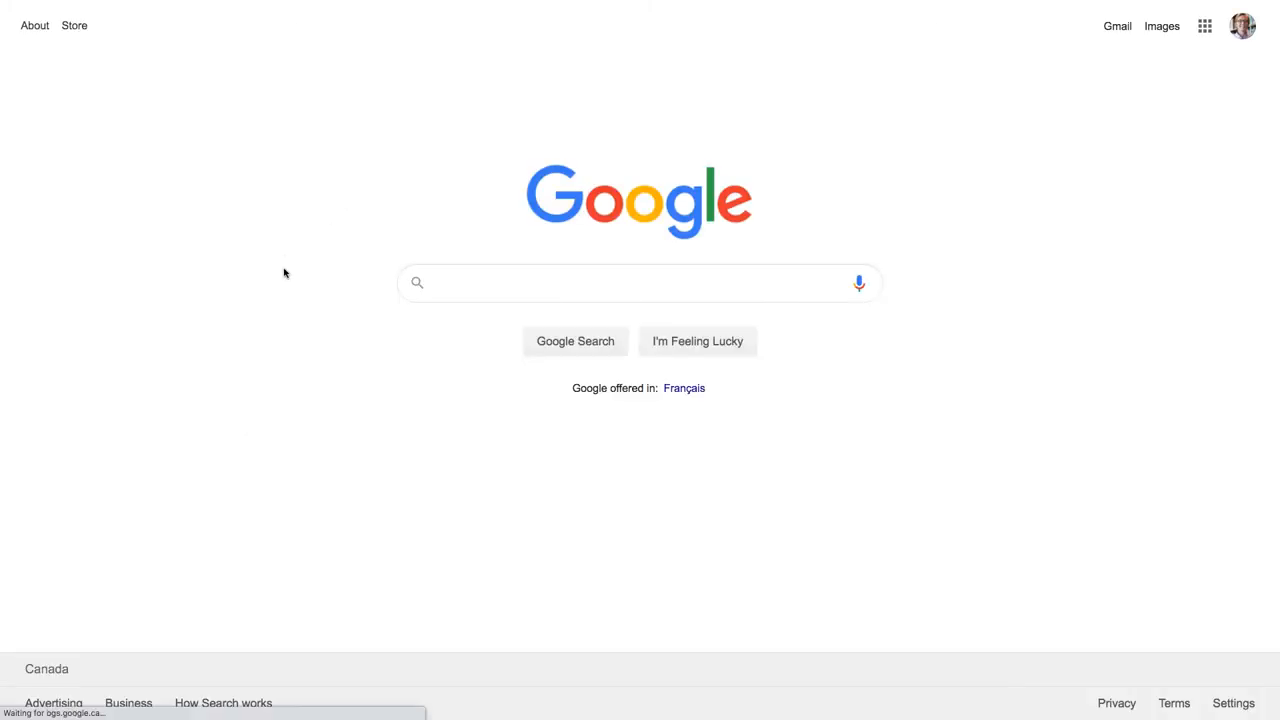
# Run a Google search for 'financial planner naics'
pyautogui.write('fina')
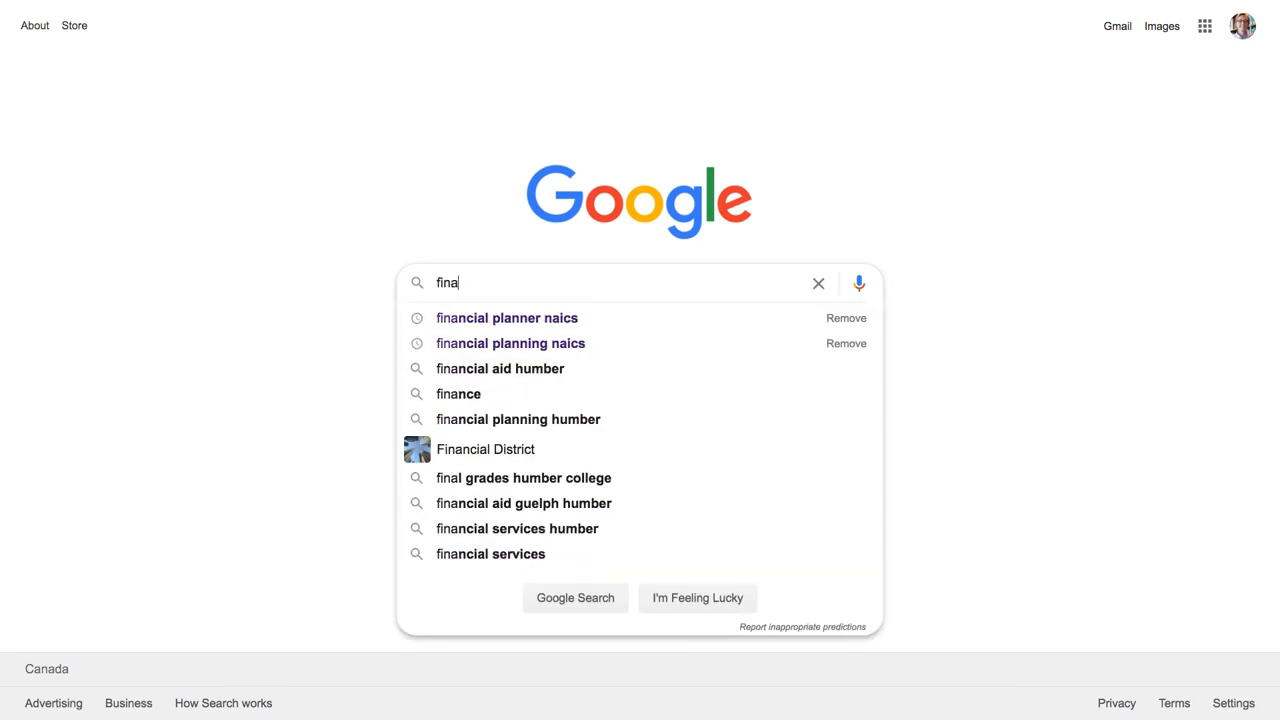
pyautogui.click(506, 316)
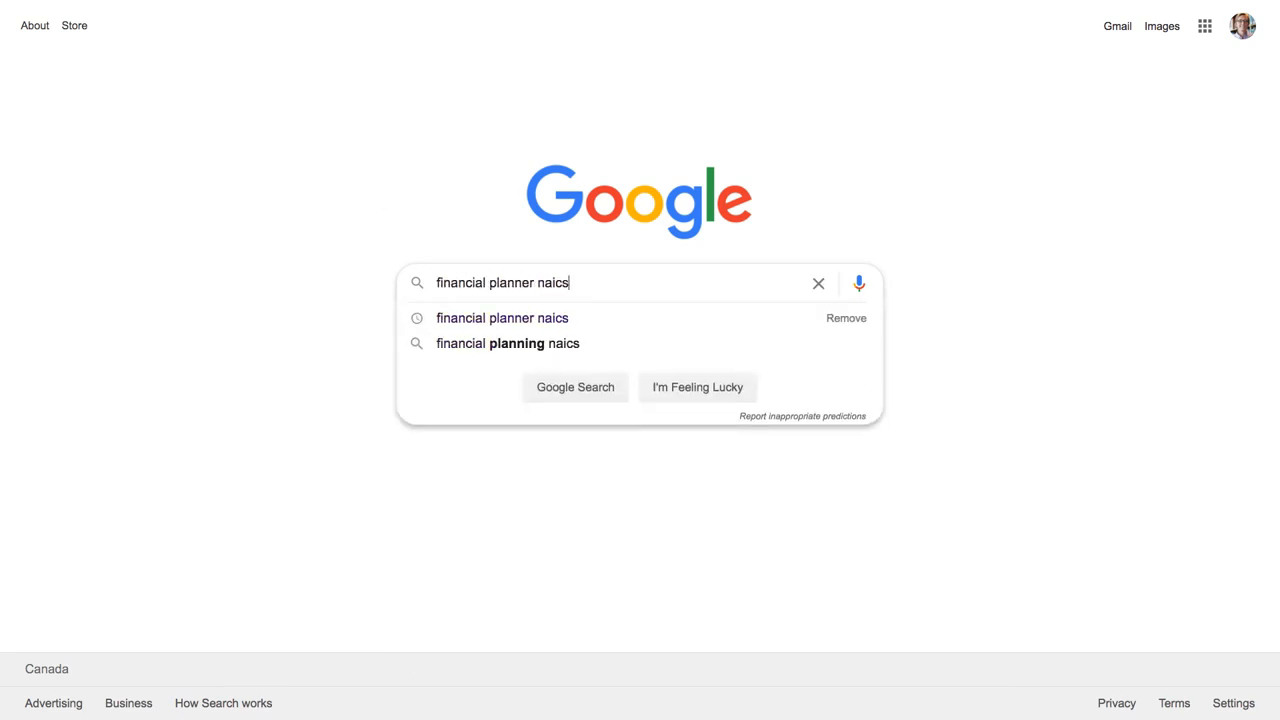
pyautogui.click(576, 388)
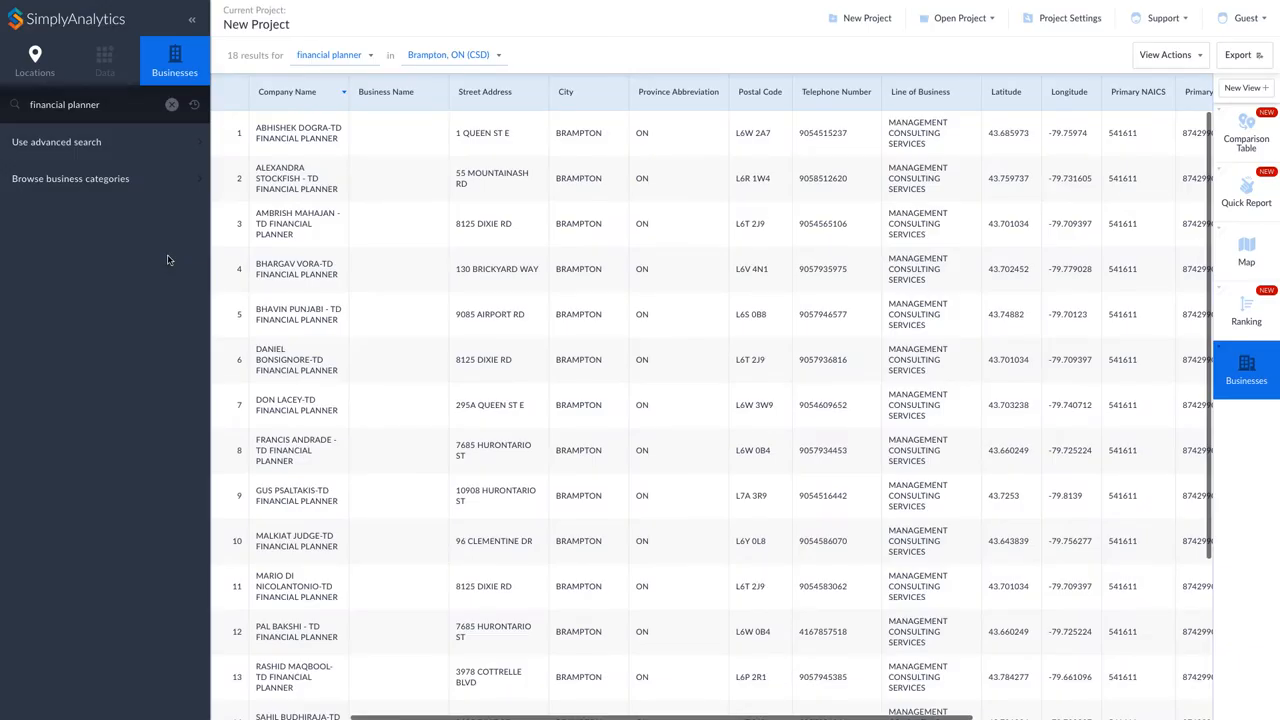
pyautogui.moveTo(114, 140)
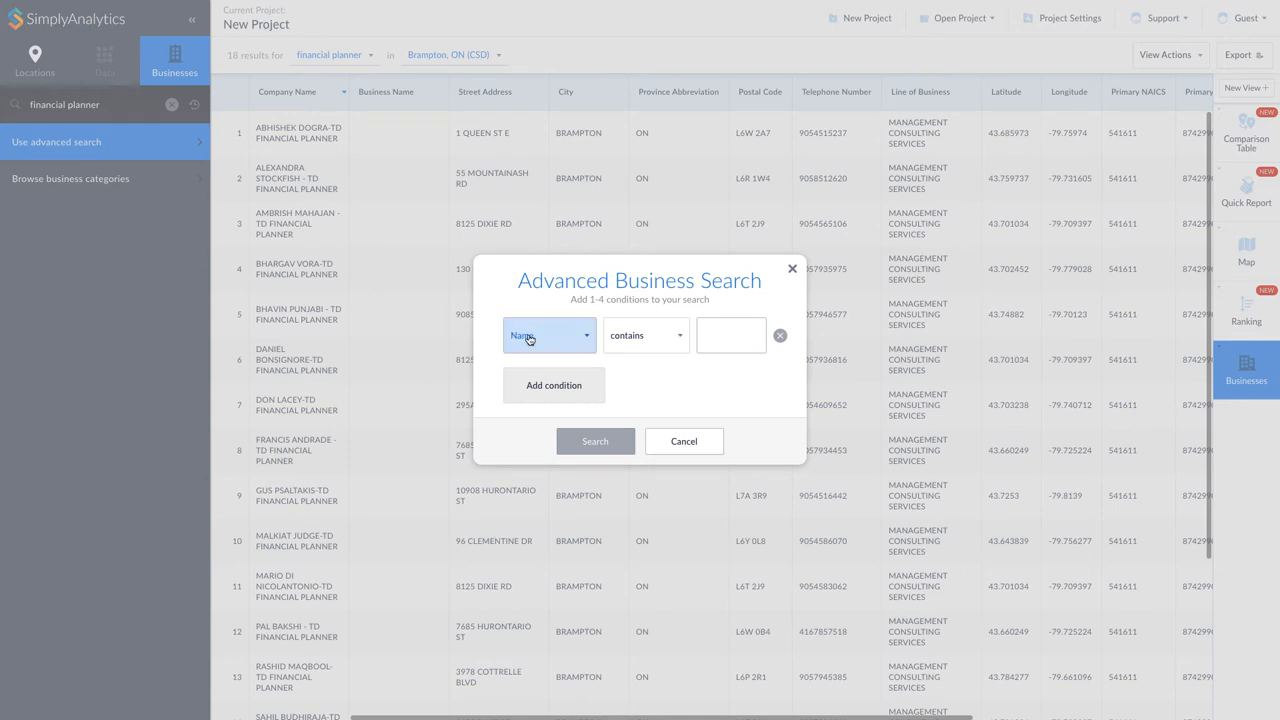
# Advanced-search Brampton businesses by NAICS, trying 523930 then 522110 Commercial Banking
pyautogui.click(548, 336)
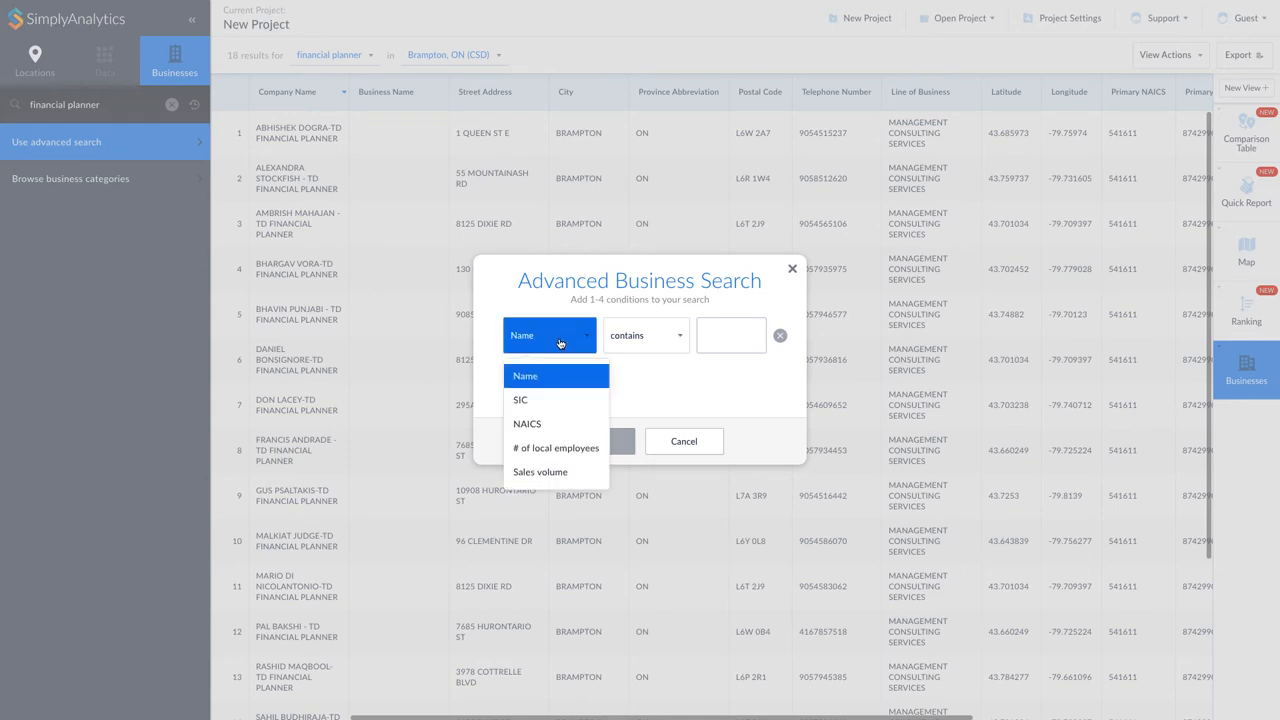
pyautogui.moveTo(556, 422)
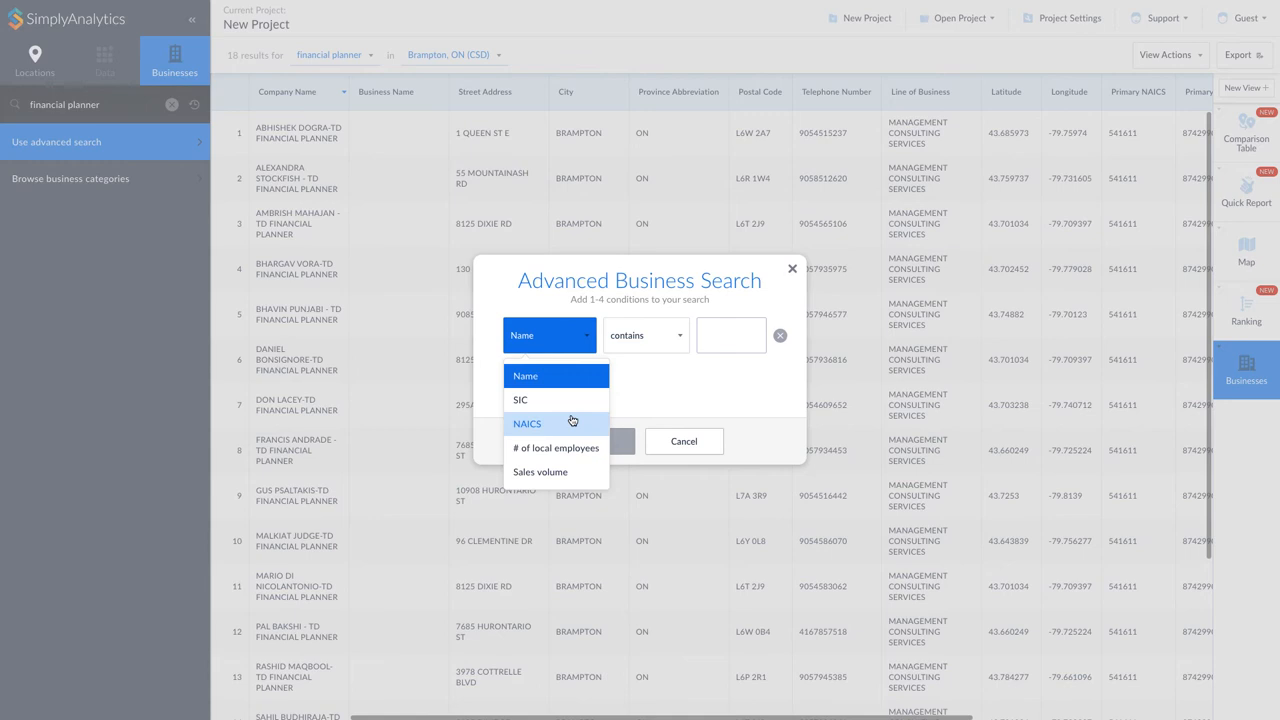
pyautogui.click(528, 424)
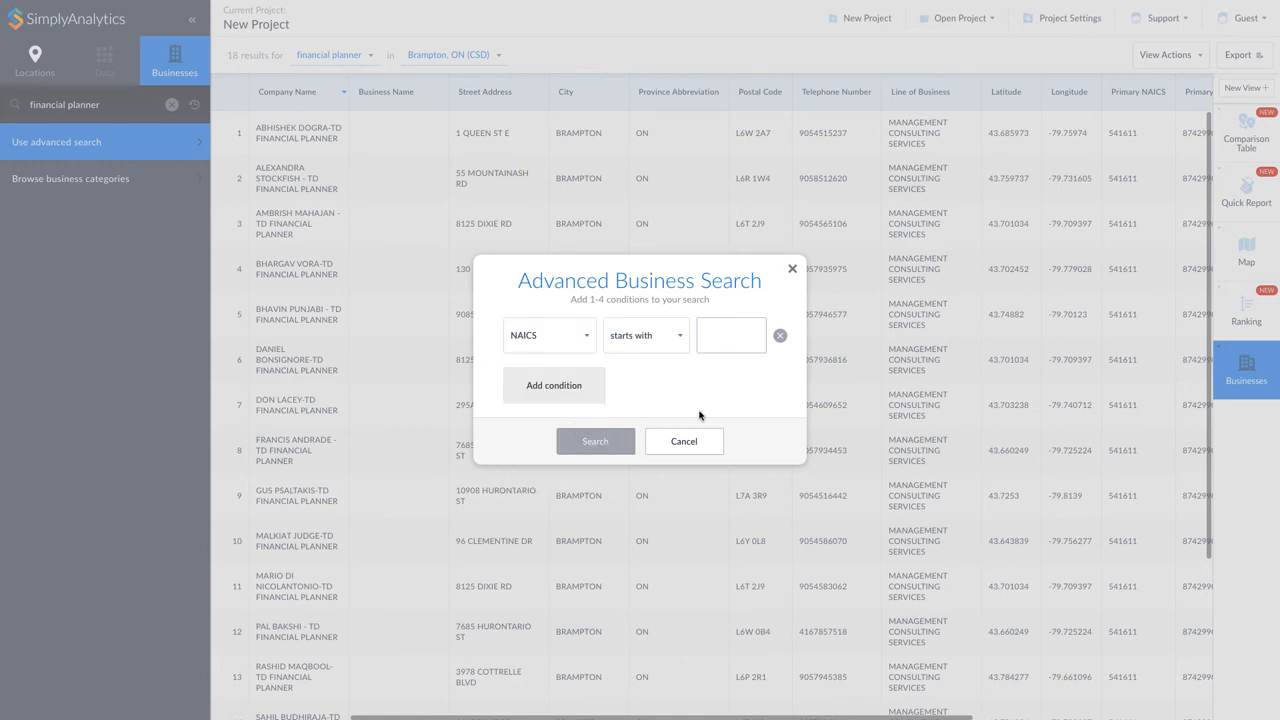
pyautogui.write('523930')
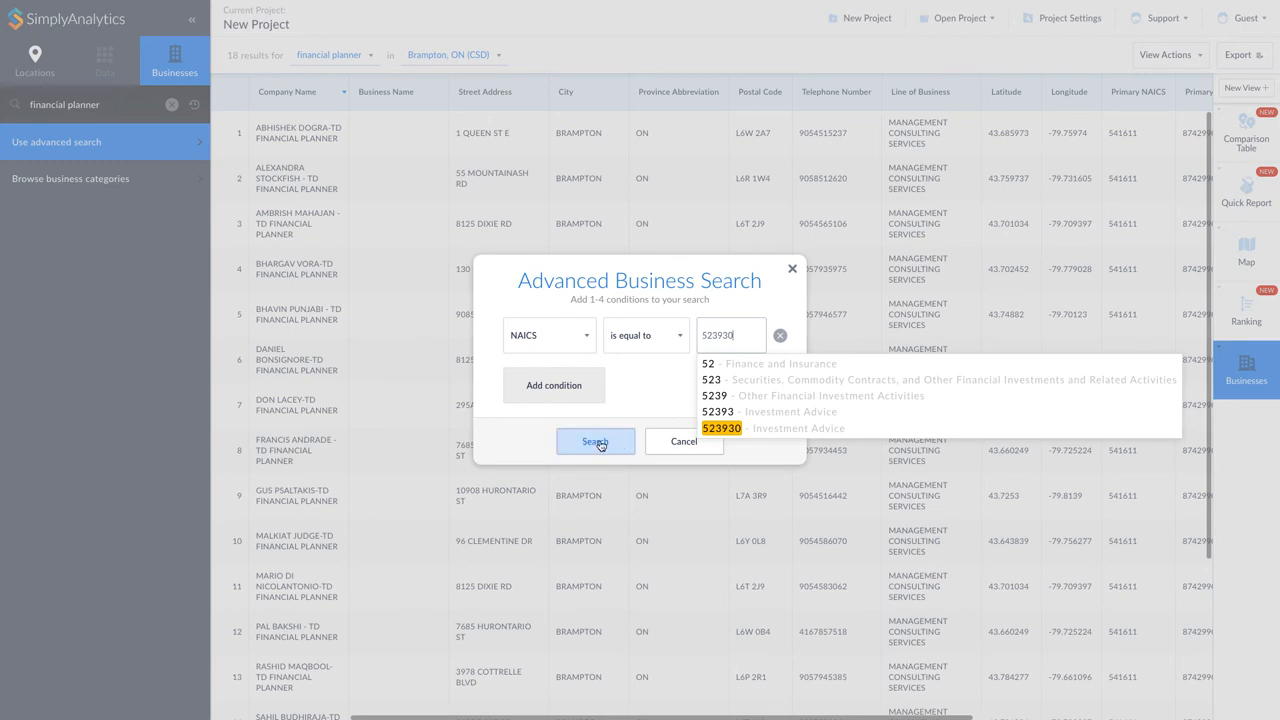
pyautogui.click(596, 442)
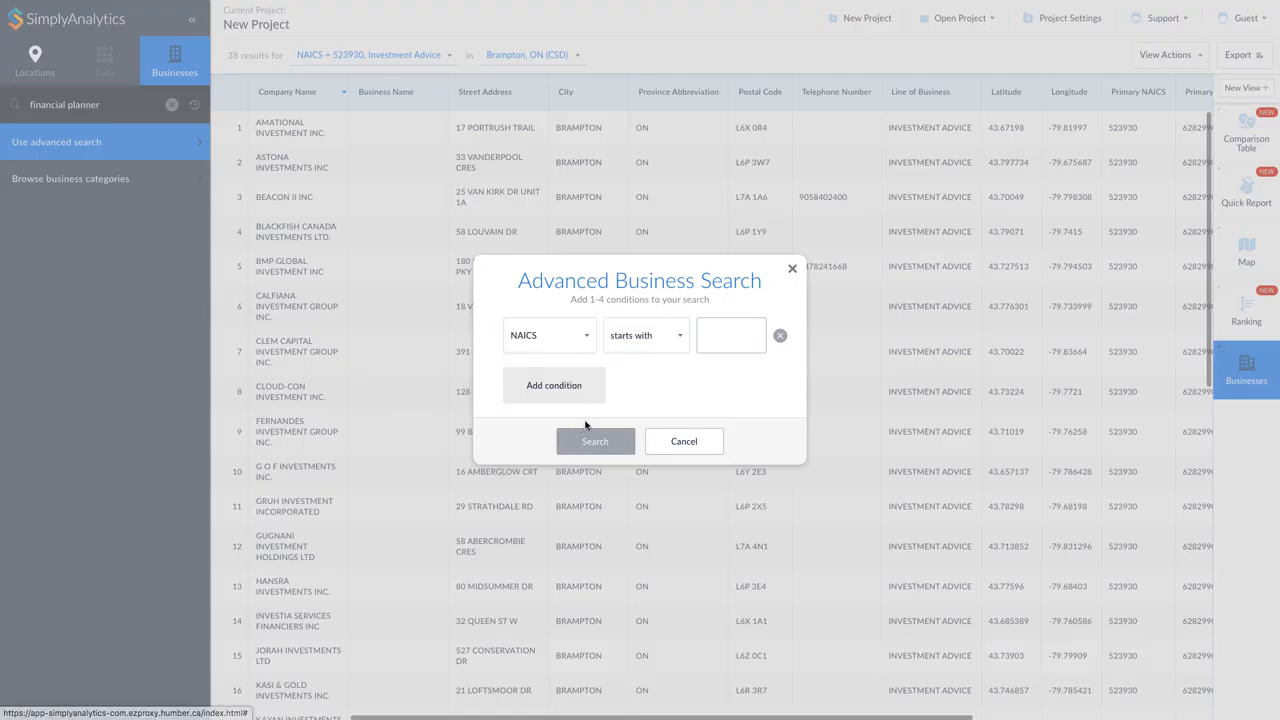
pyautogui.click(596, 442)
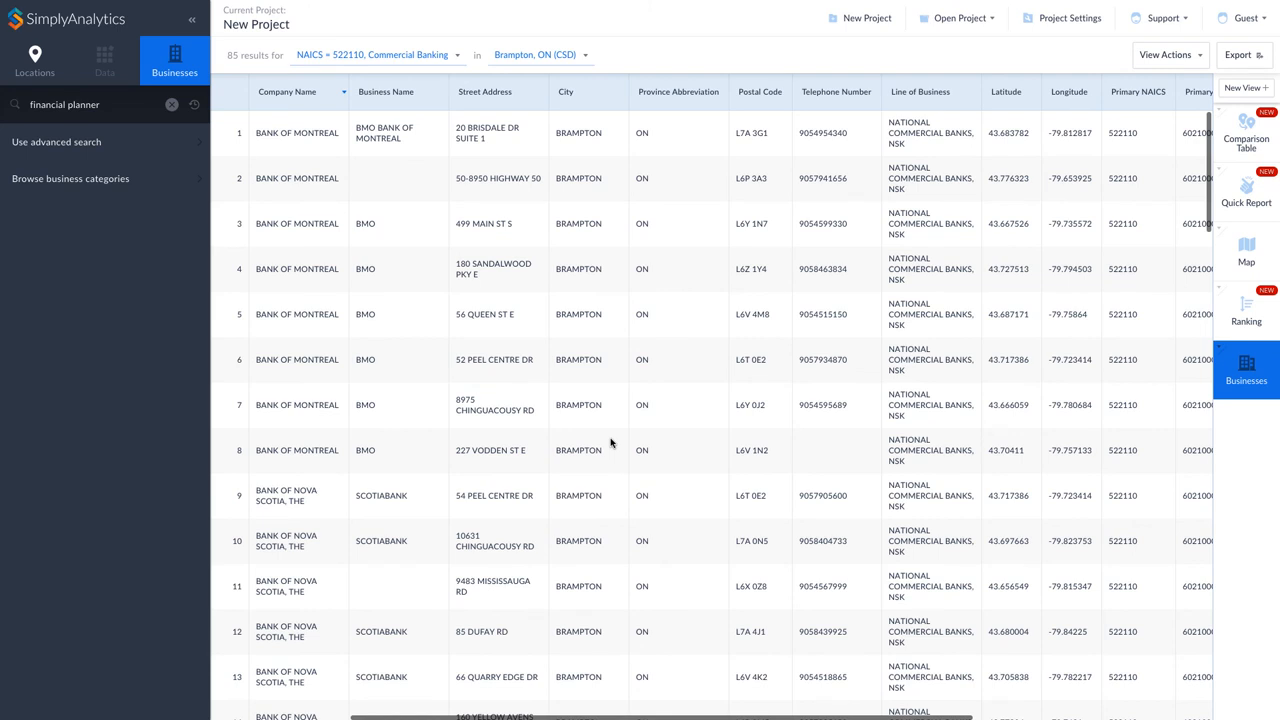
pyautogui.moveTo(1238, 56)
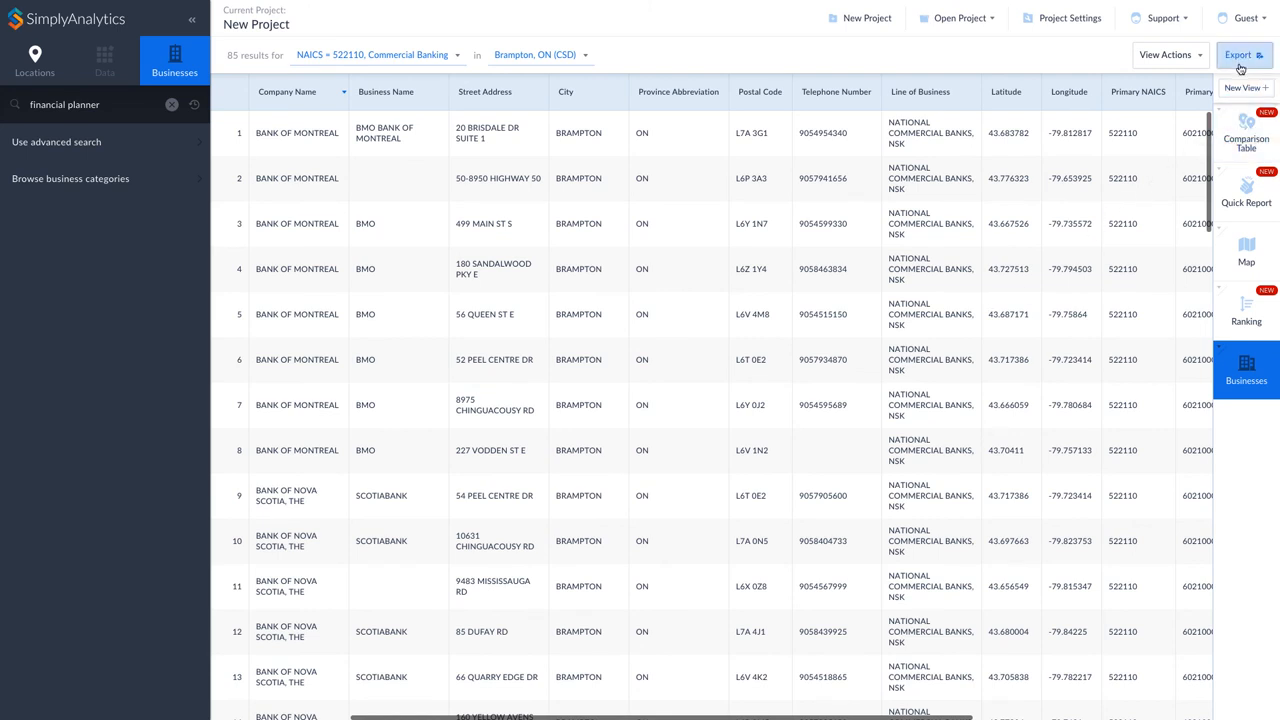
# Export the commercial banking list as an Excel file saved to the computer
pyautogui.click(1238, 56)
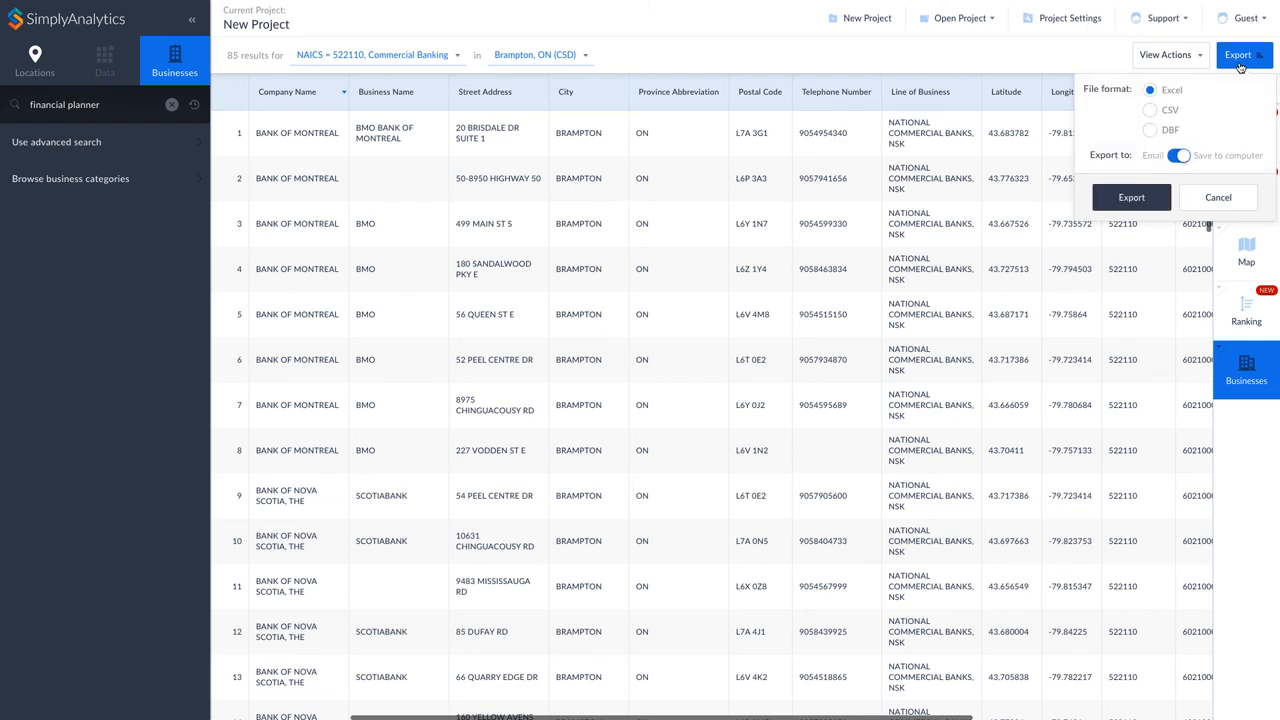
pyautogui.click(1132, 198)
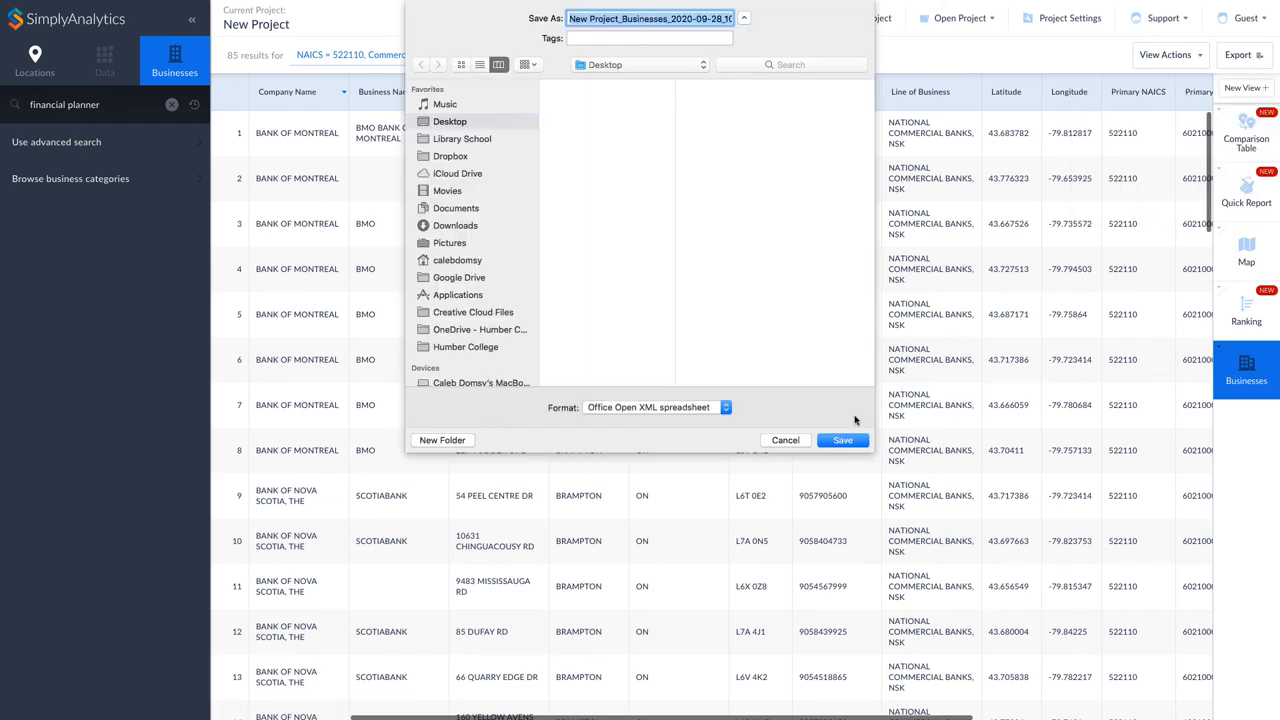
pyautogui.click(844, 440)
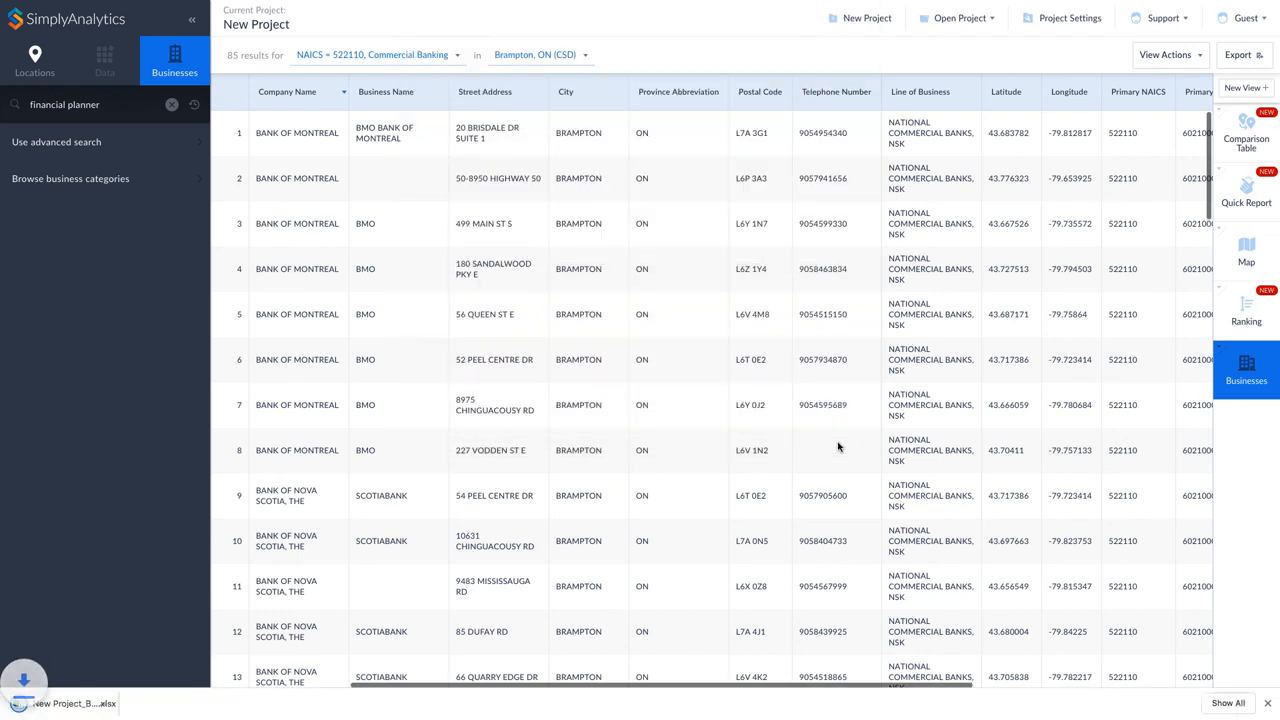
pyautogui.click(1240, 18)
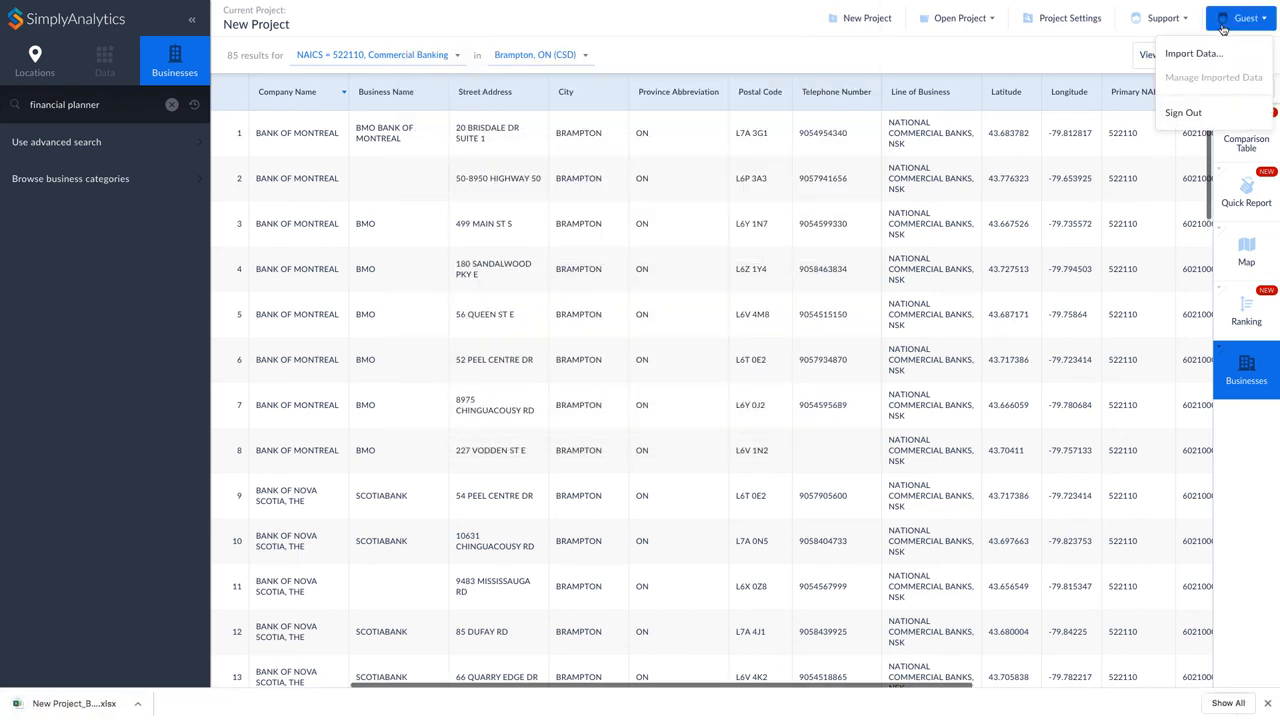